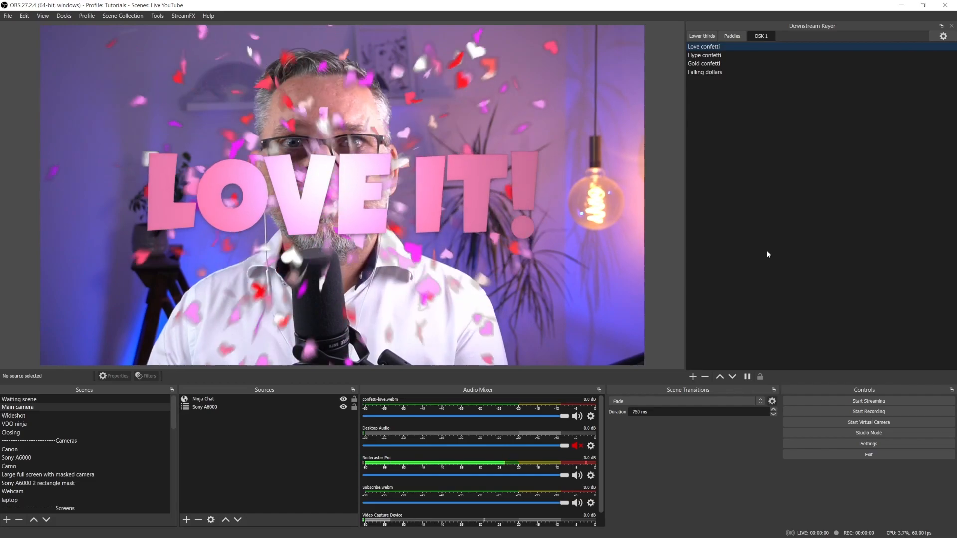
Scroll the enricozamparo.com Remote Presentation Hero page down to the Step 1 and Step 2 lessons
{"action": "left_click", "coordinate": [732, 35]}
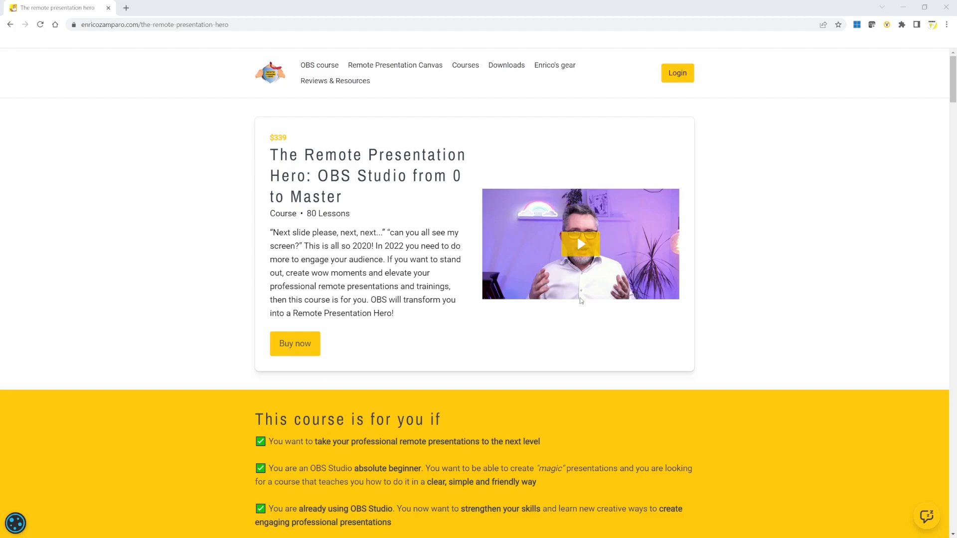
{"action": "scroll", "scroll_direction": "down", "scroll_amount": 3}
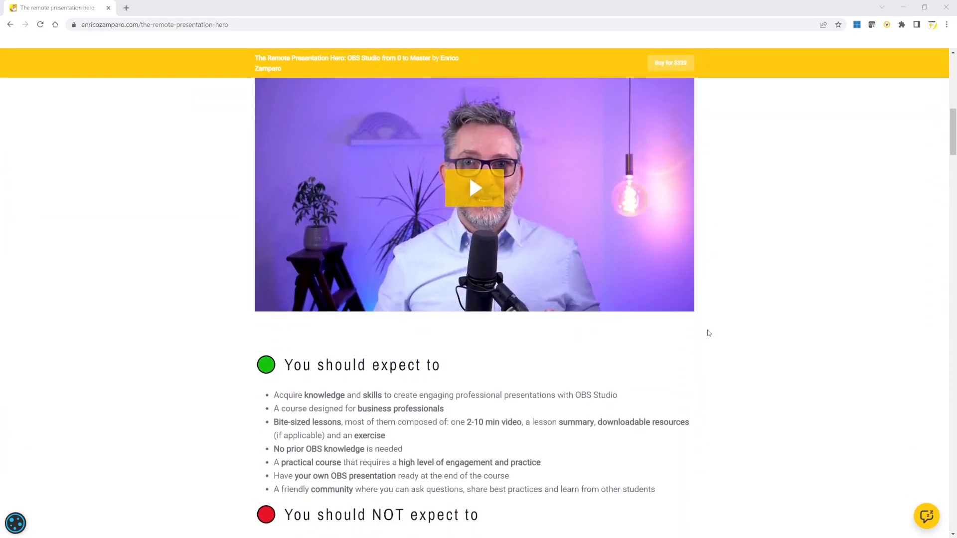
{"action": "scroll", "scroll_direction": "down", "scroll_amount": 3}
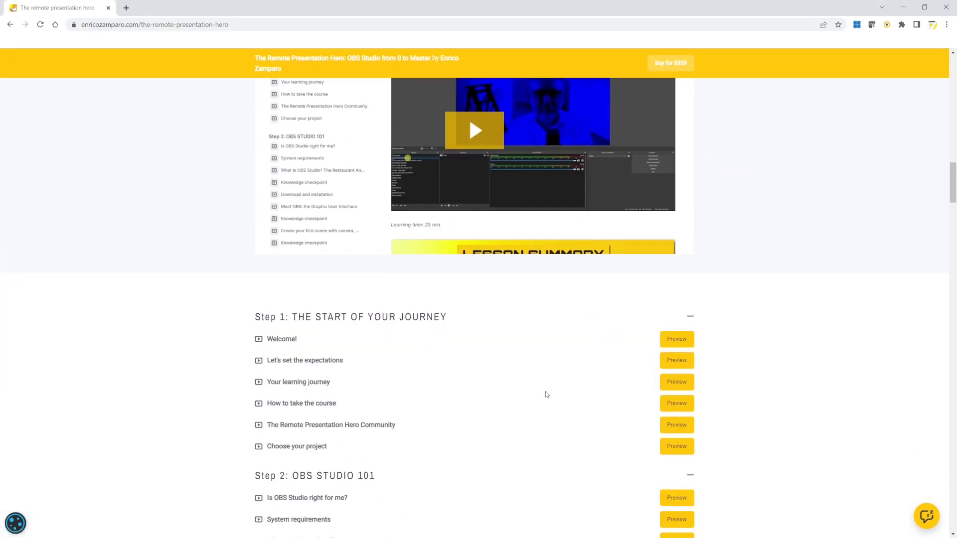
{"action": "scroll", "scroll_direction": "down", "scroll_amount": 3}
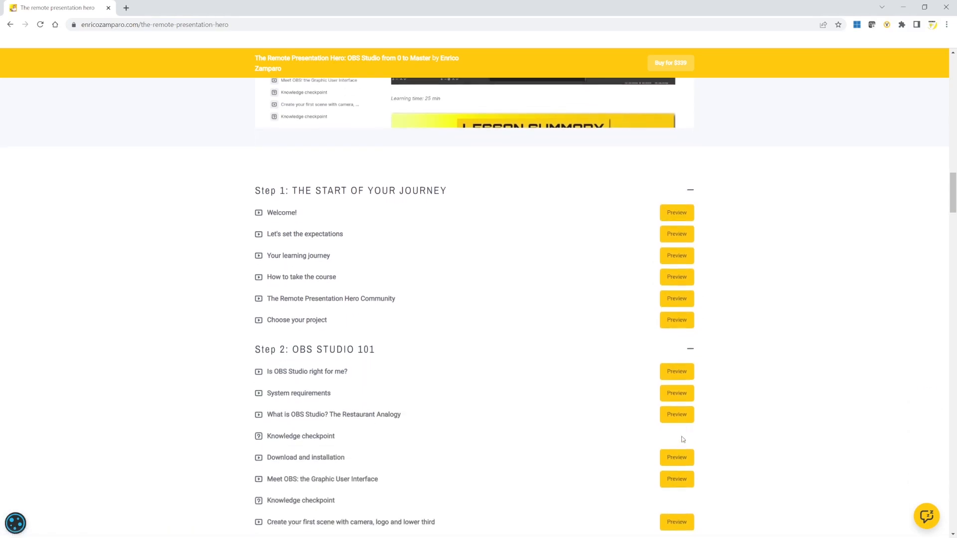
{"action": "scroll", "scroll_direction": "down", "scroll_amount": 3}
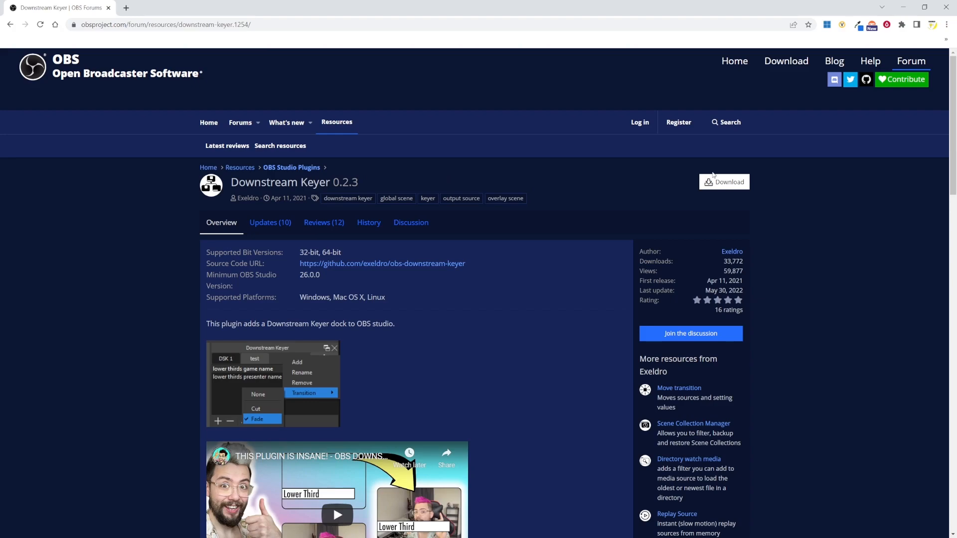
{"action": "mouse_move", "coordinate": [701, 178]}
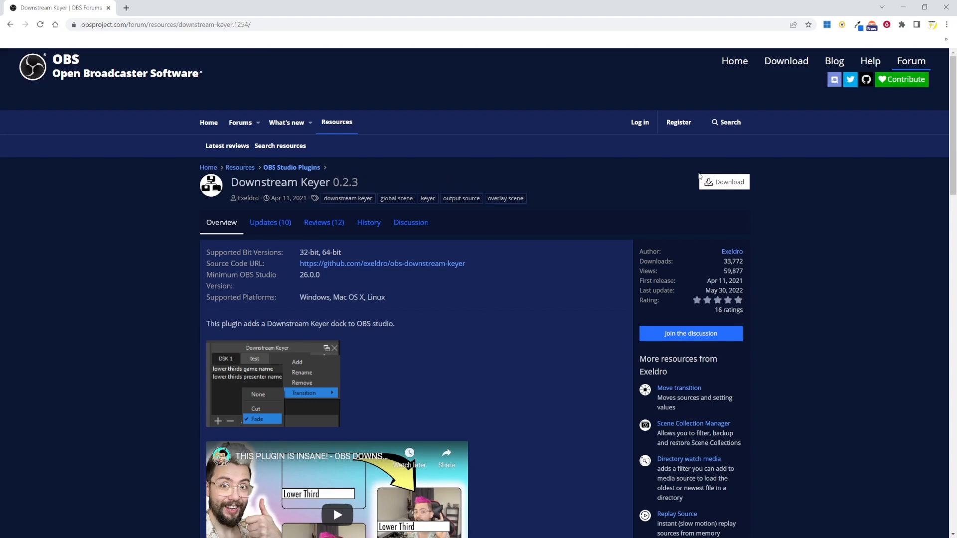
{"action": "mouse_move", "coordinate": [728, 185]}
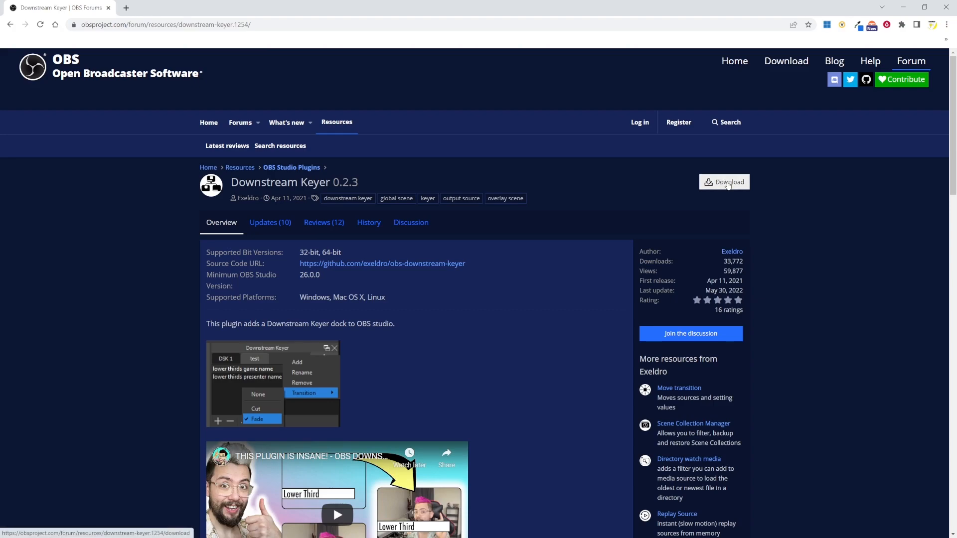
Download downstream-keyer-0.2.3-windows-installer.zip from the Downstream Keyer resource page
{"action": "left_click", "coordinate": [724, 182]}
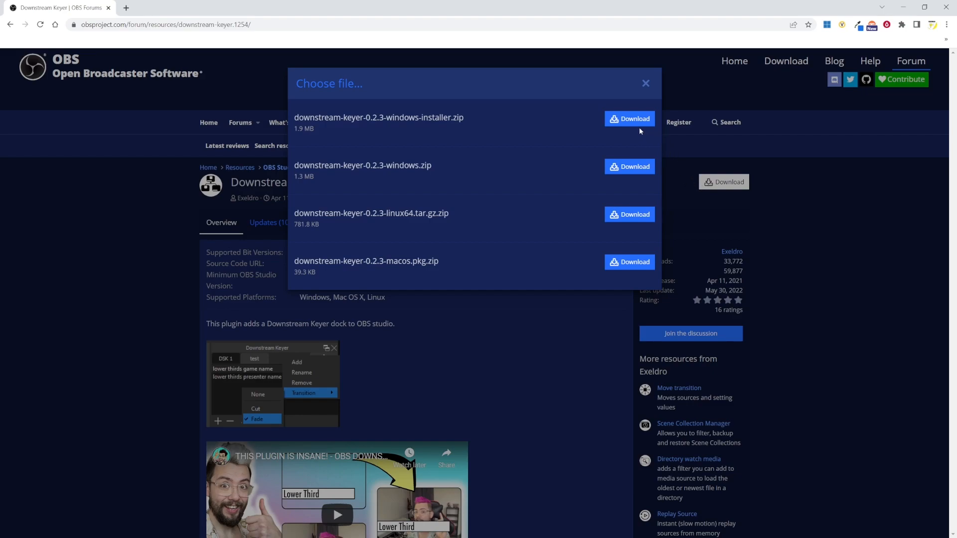
{"action": "left_click", "coordinate": [630, 118]}
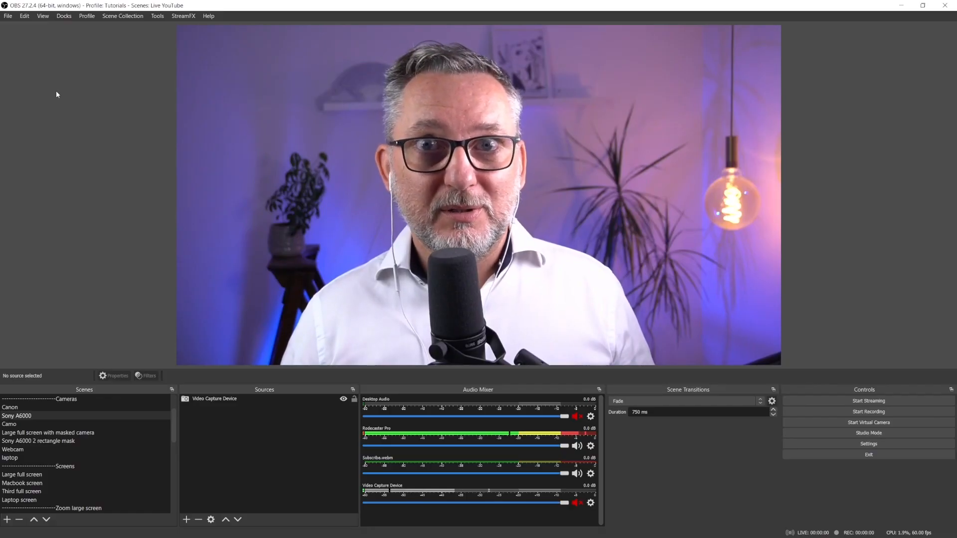
{"action": "mouse_move", "coordinate": [79, 41]}
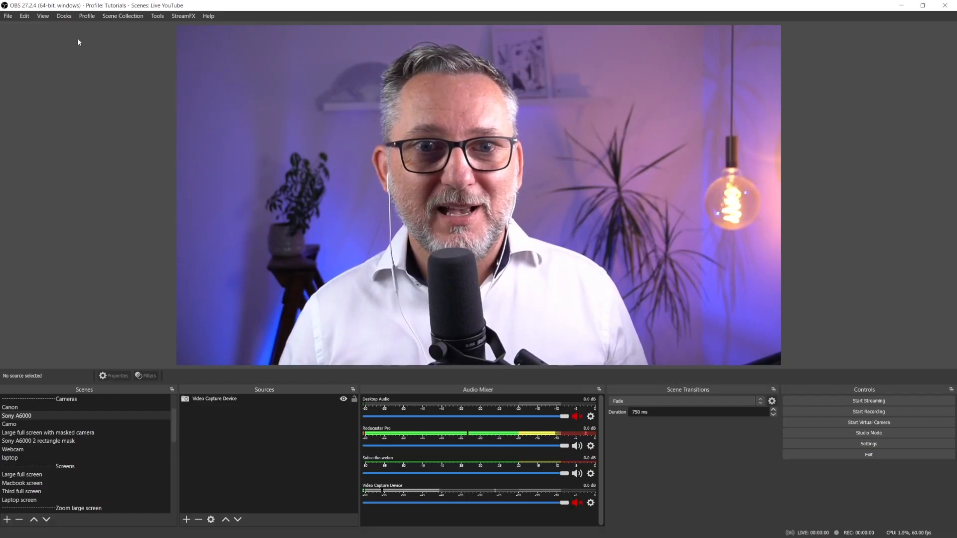
Show the Downstream Keyer dock from the Docks menu
{"action": "left_click", "coordinate": [61, 16]}
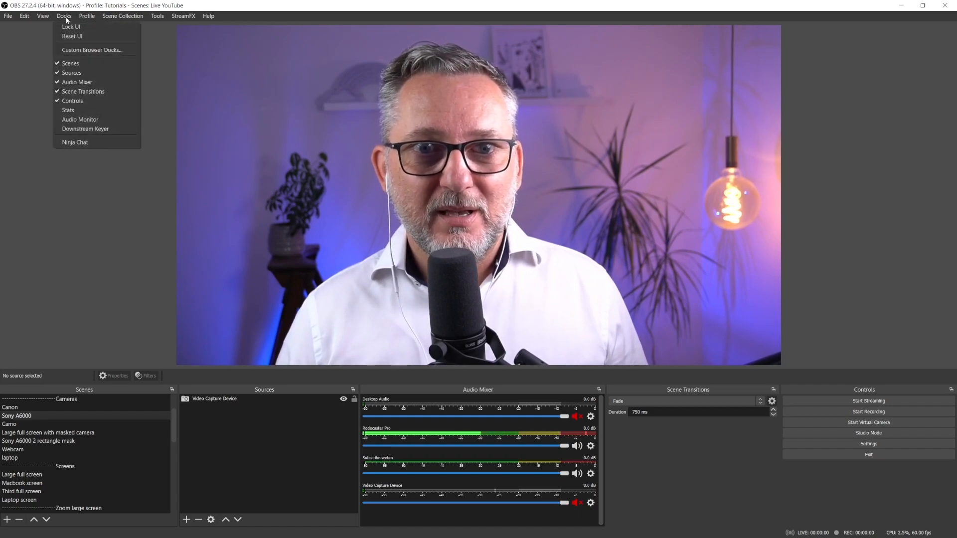
{"action": "mouse_move", "coordinate": [96, 49]}
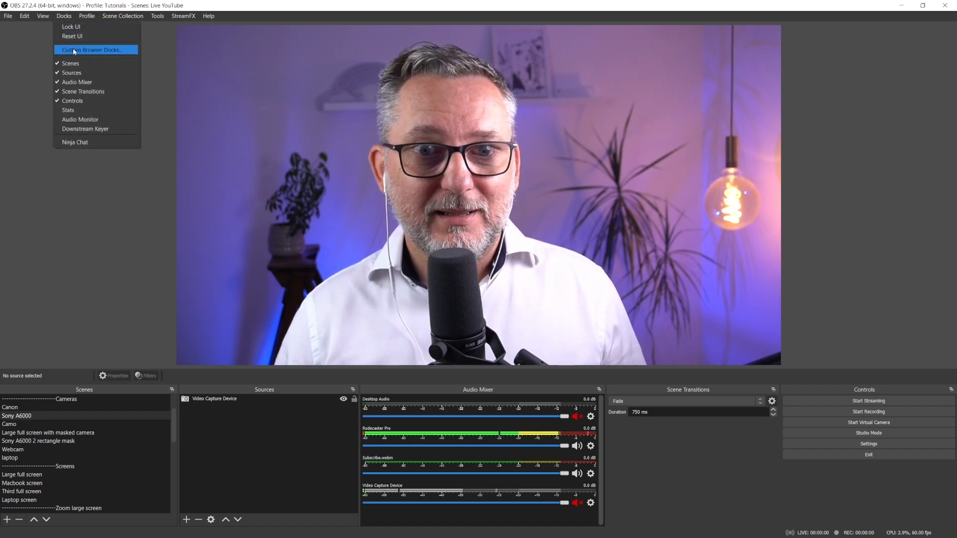
{"action": "mouse_move", "coordinate": [113, 129]}
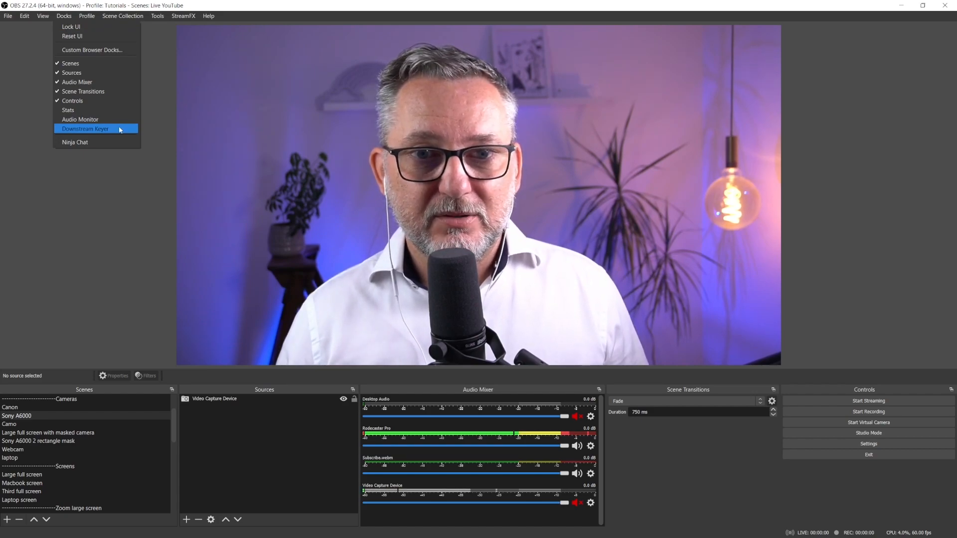
{"action": "left_click", "coordinate": [85, 128]}
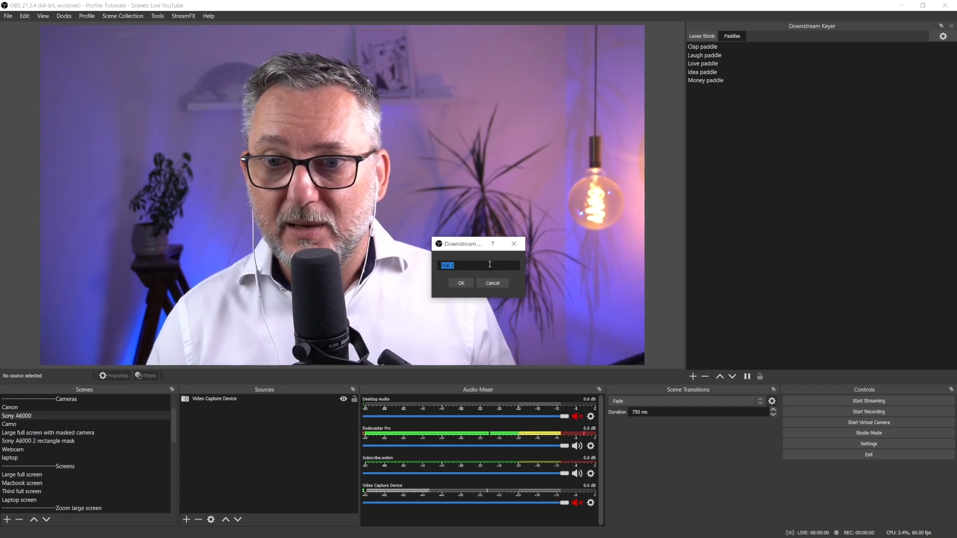
Accept the name DSK 1 for the new keyer tab and switch to it
{"action": "left_click", "coordinate": [461, 283]}
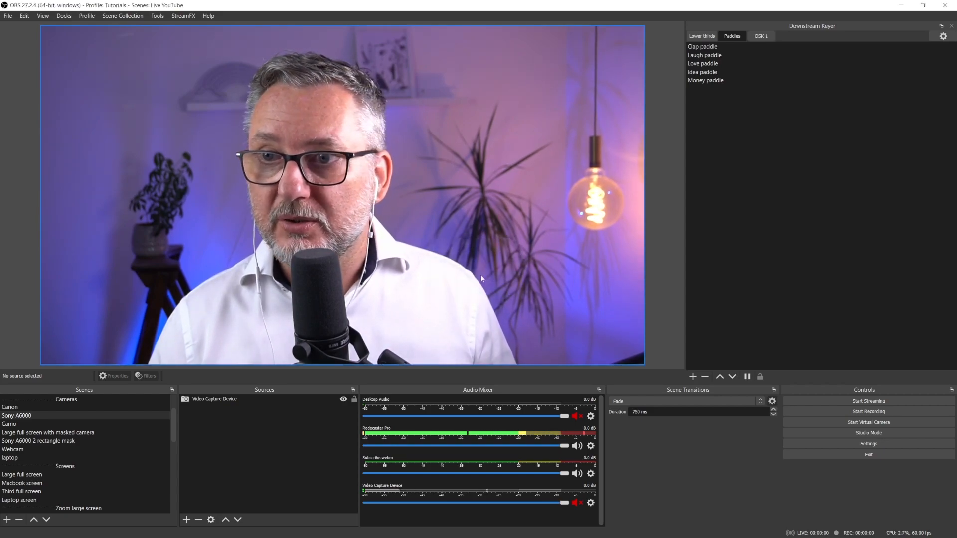
{"action": "left_click", "coordinate": [761, 36]}
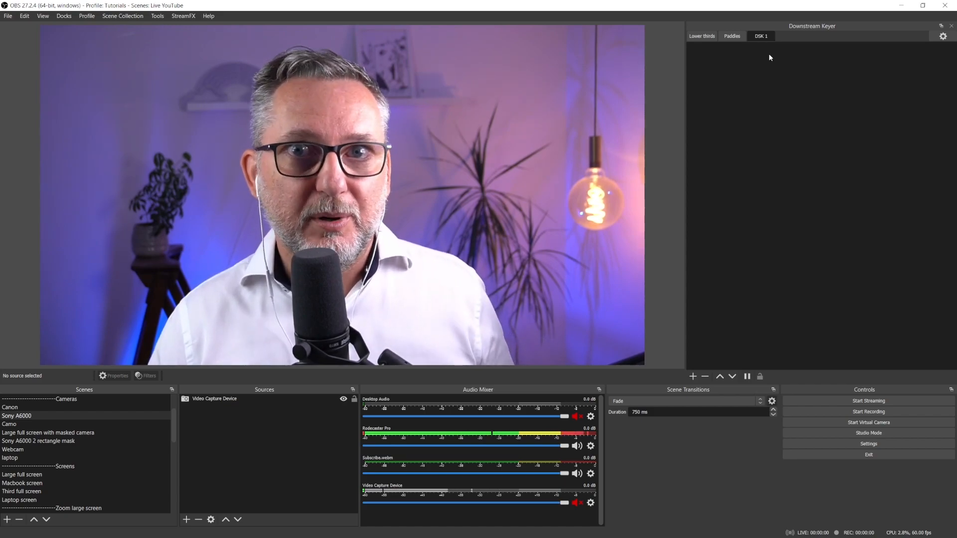
{"action": "left_click", "coordinate": [14, 416]}
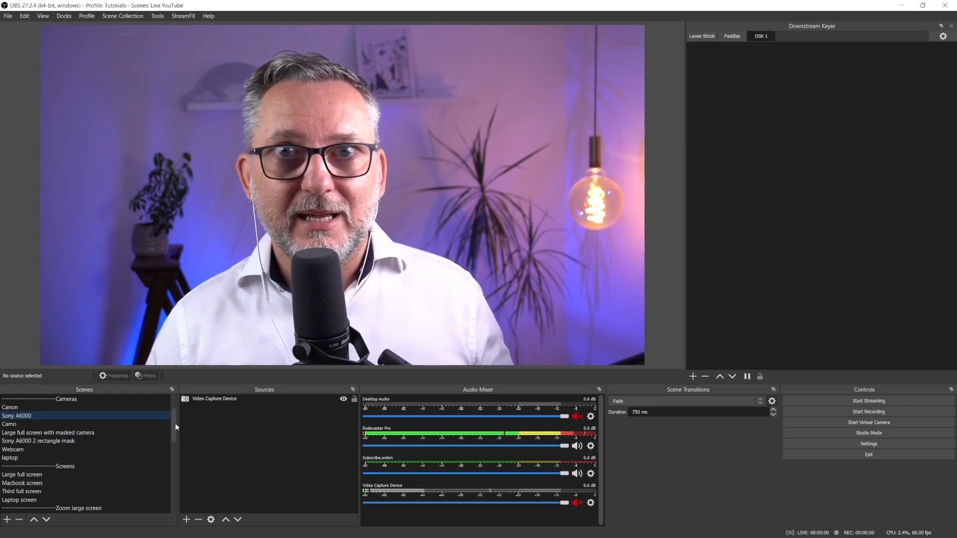
Preview the Love, Hype and Gold confetti scenes, then return to the camera scene
{"action": "scroll", "scroll_direction": "down", "scroll_amount": 3}
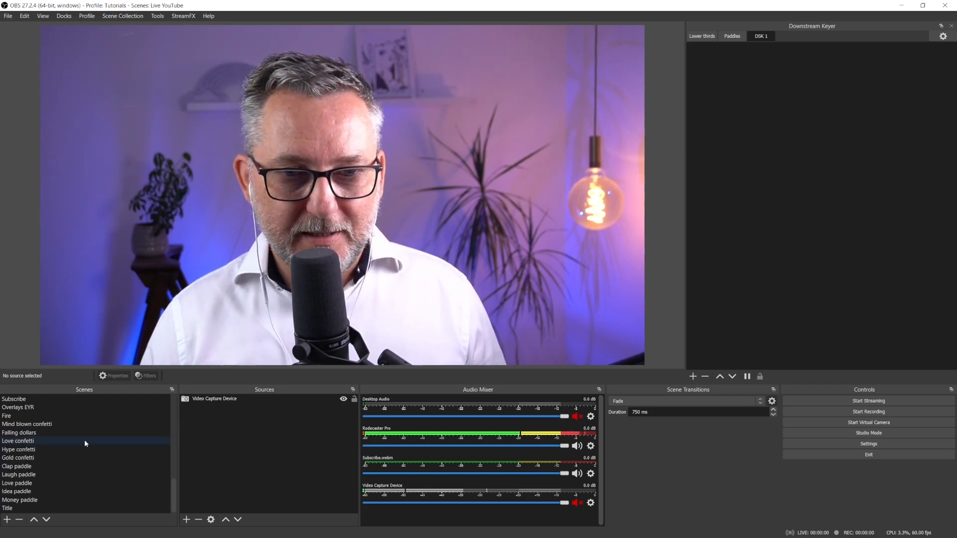
{"action": "left_click", "coordinate": [18, 441]}
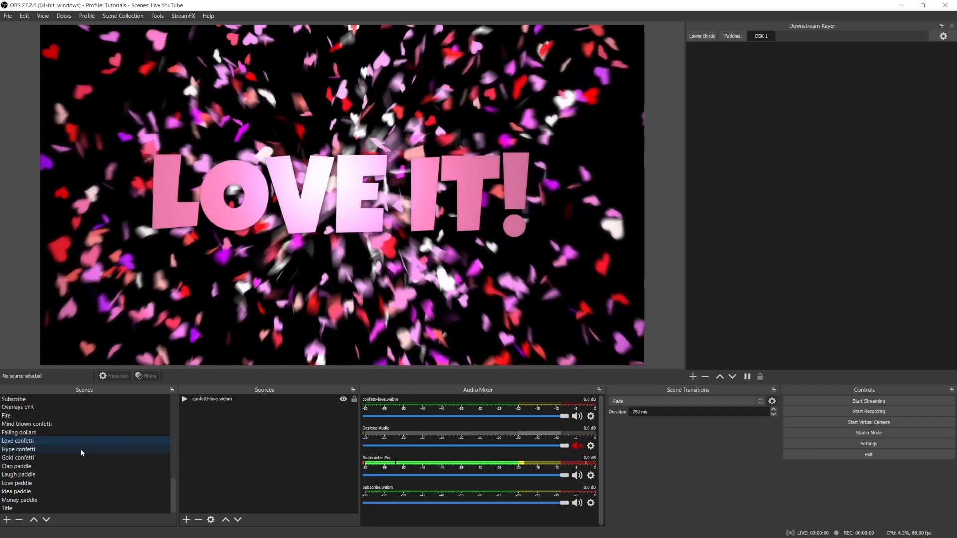
{"action": "left_click", "coordinate": [18, 449]}
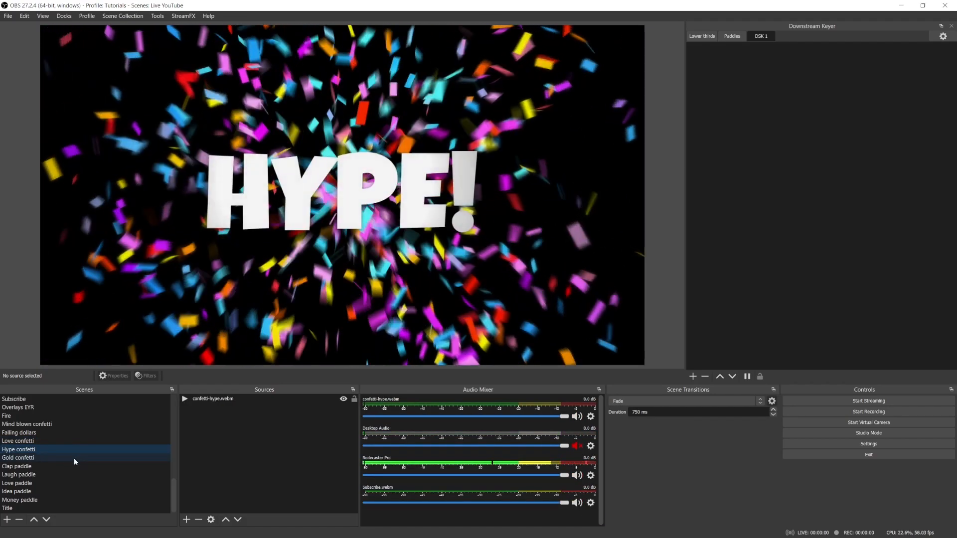
{"action": "left_click", "coordinate": [18, 458]}
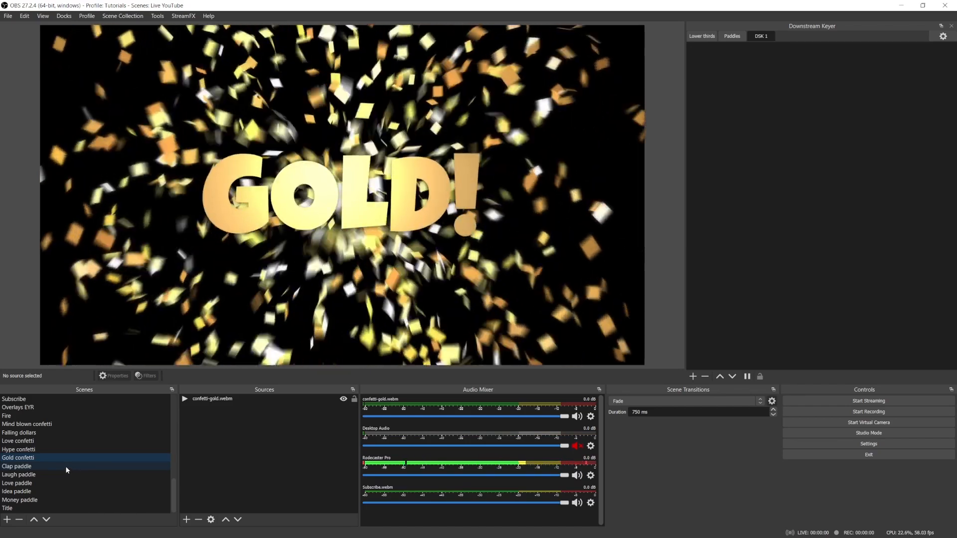
{"action": "left_click", "coordinate": [19, 432]}
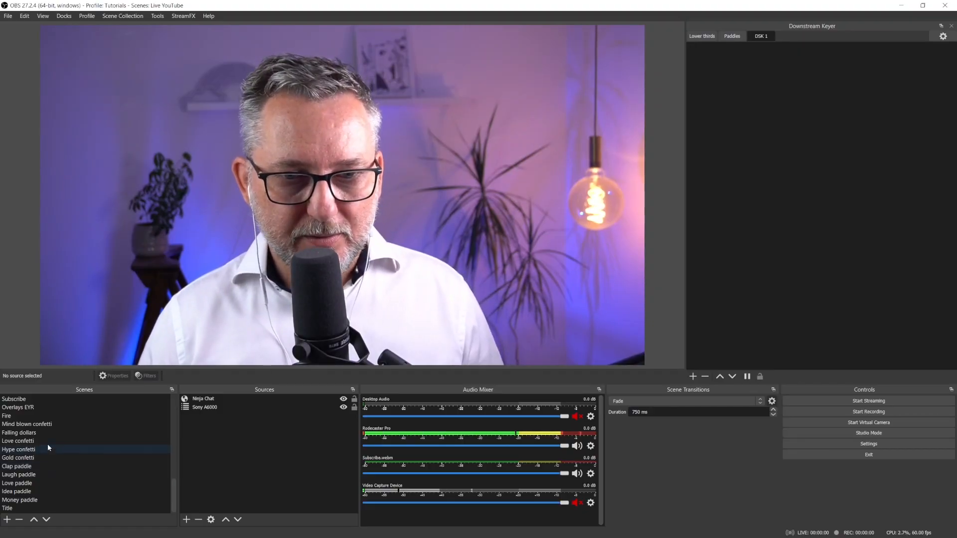
Add the Love confetti, Hype confetti, Gold confetti and Falling dollars scenes to DSK 1
{"action": "left_click", "coordinate": [17, 441]}
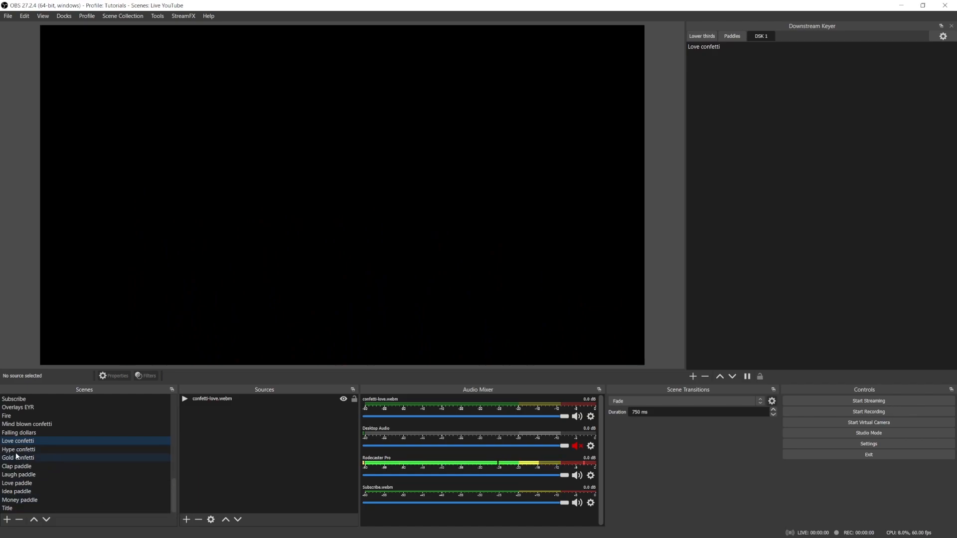
{"action": "left_click", "coordinate": [15, 449]}
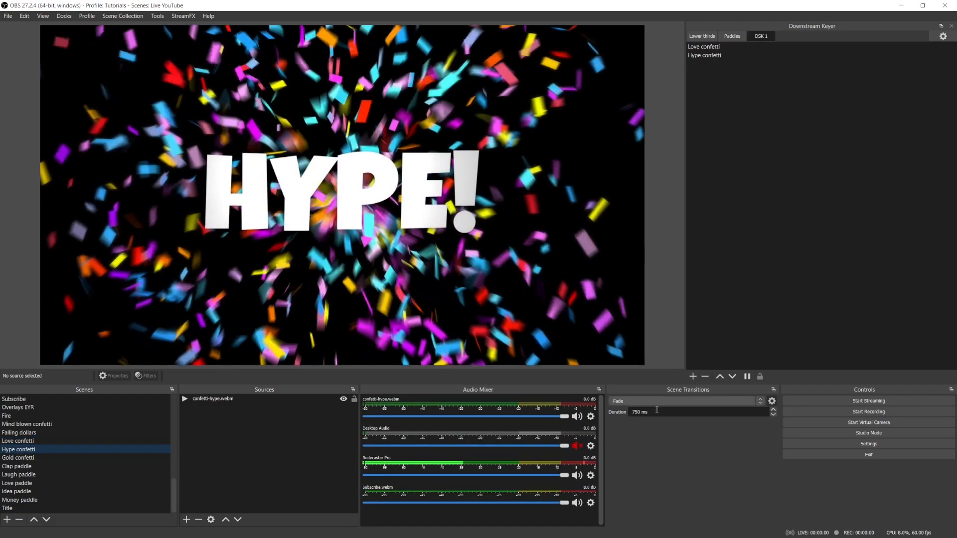
{"action": "left_click", "coordinate": [19, 457]}
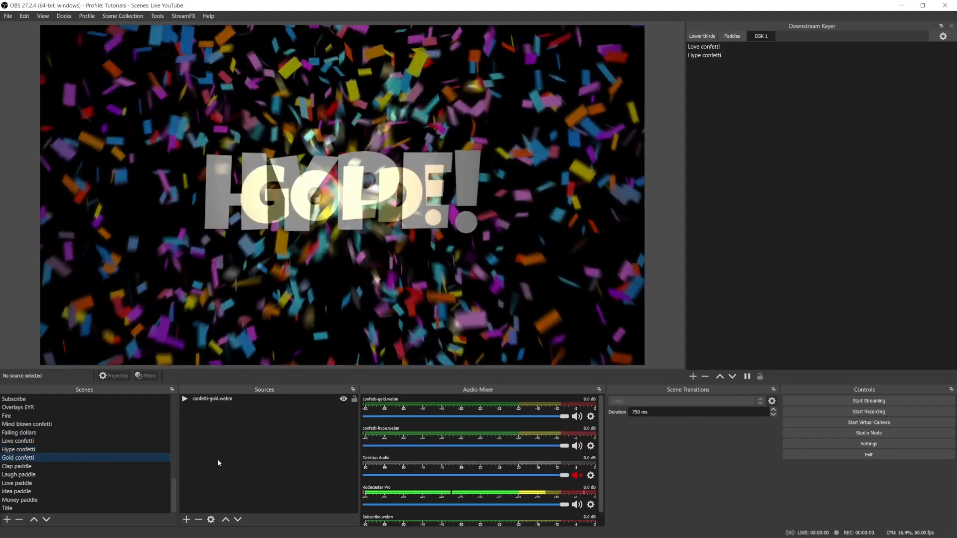
{"action": "left_click", "coordinate": [14, 492]}
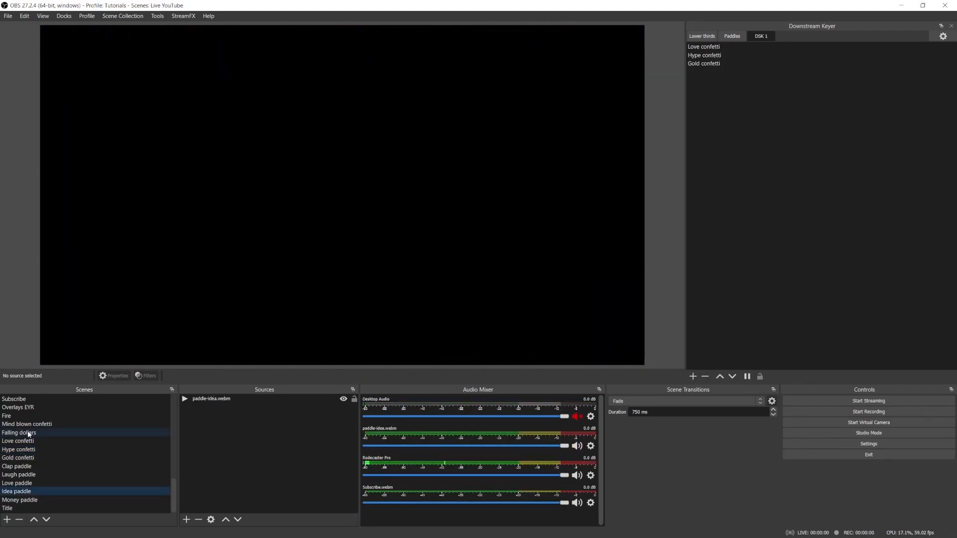
{"action": "left_click", "coordinate": [17, 433]}
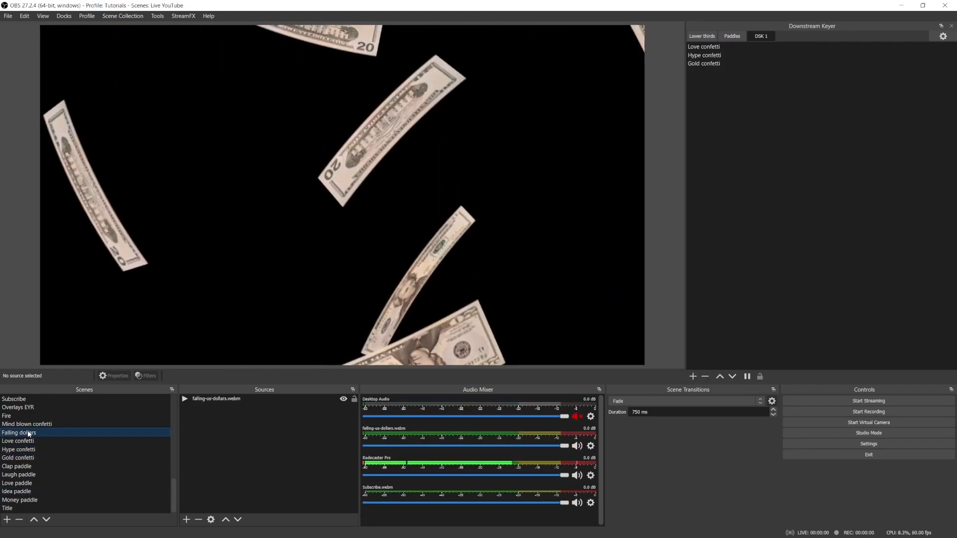
{"action": "left_click", "coordinate": [693, 377]}
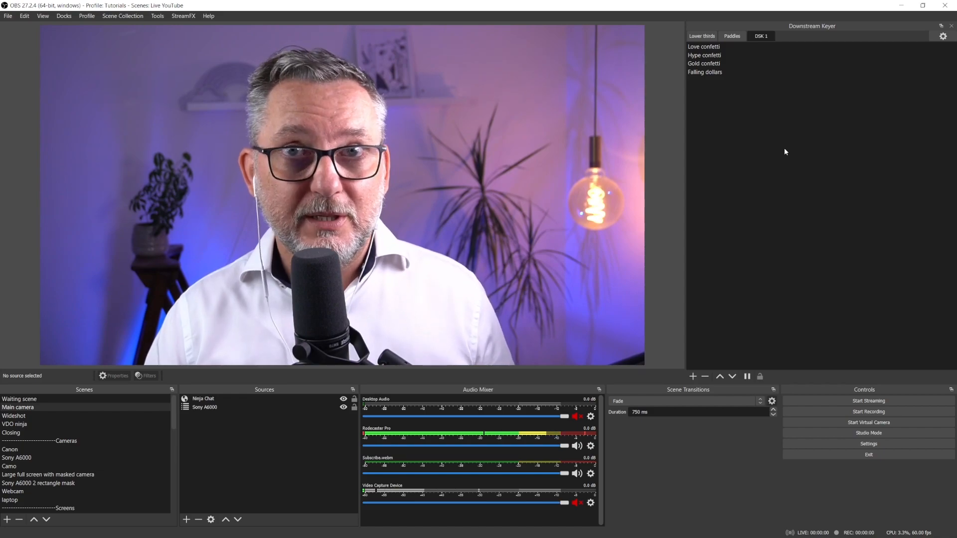
Open the Hotkeys settings and scroll to Love confetti's Show/Hide on DSK 1 entries
{"action": "left_click", "coordinate": [7, 19]}
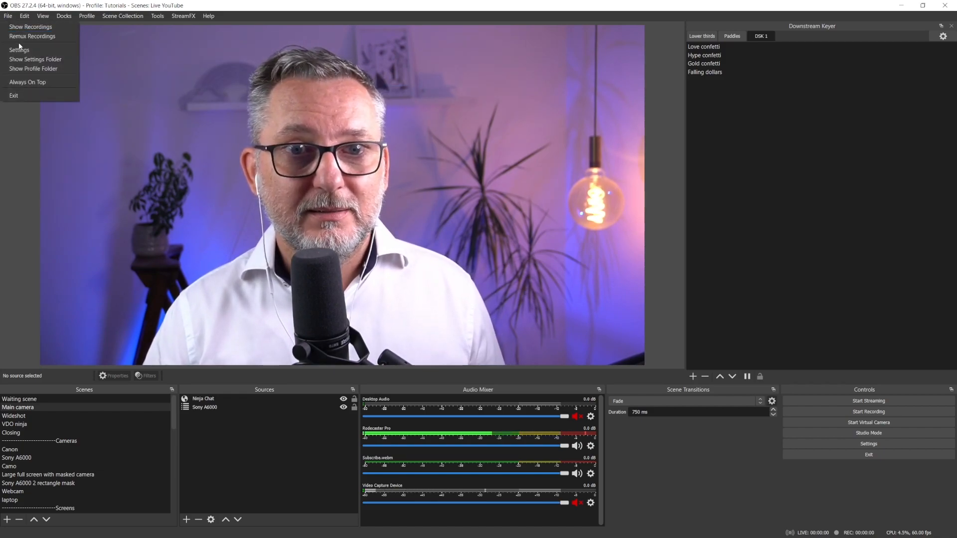
{"action": "left_click", "coordinate": [19, 49]}
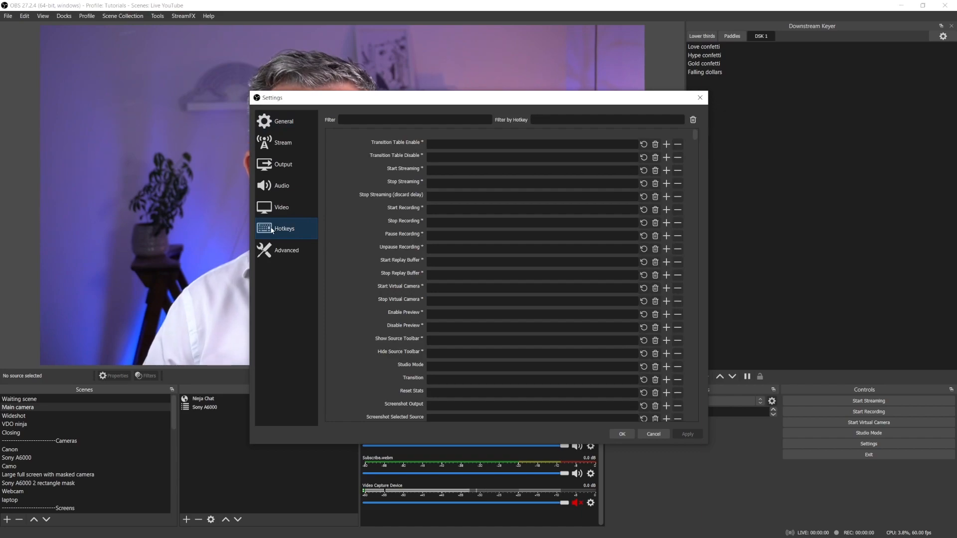
{"action": "mouse_move", "coordinate": [357, 223]}
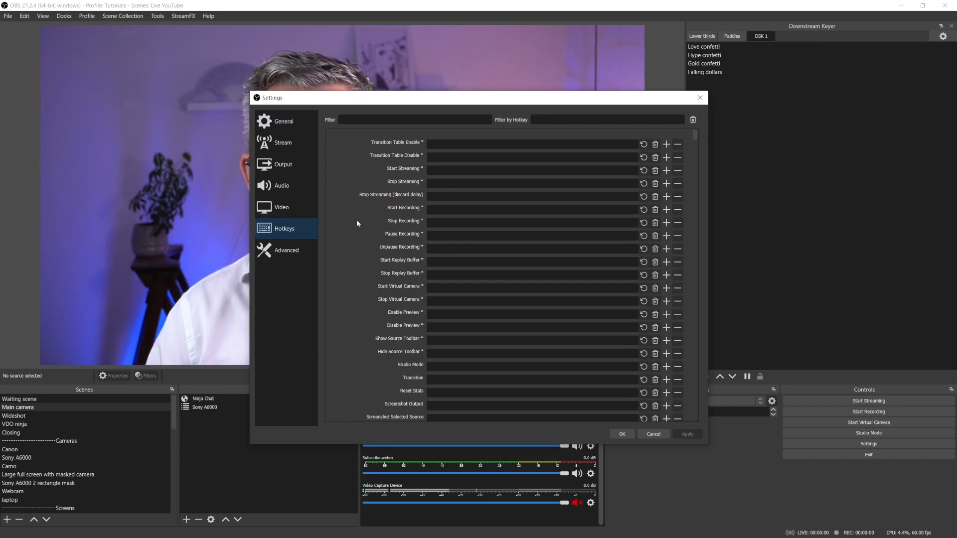
{"action": "scroll", "scroll_direction": "down", "scroll_amount": 3}
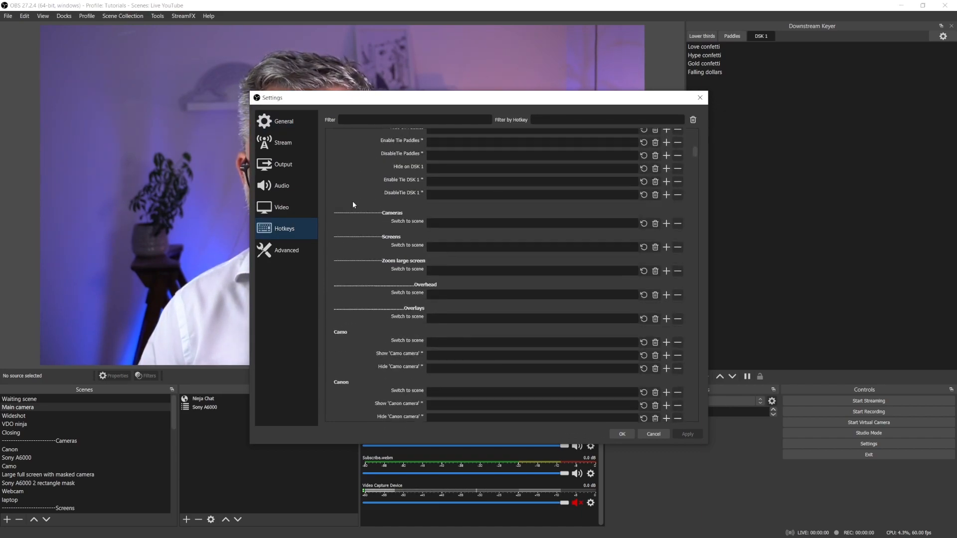
{"action": "scroll", "scroll_direction": "down", "scroll_amount": 3}
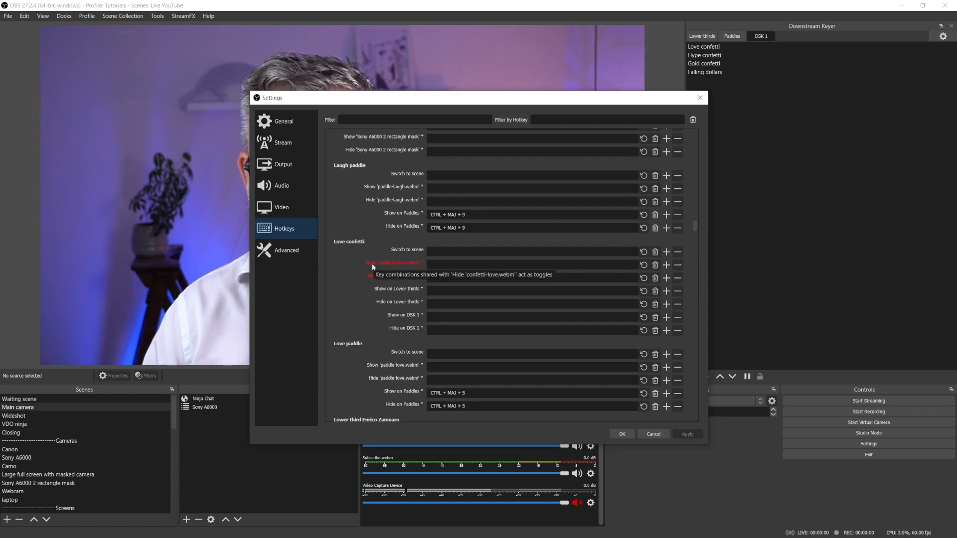
{"action": "mouse_move", "coordinate": [392, 320]}
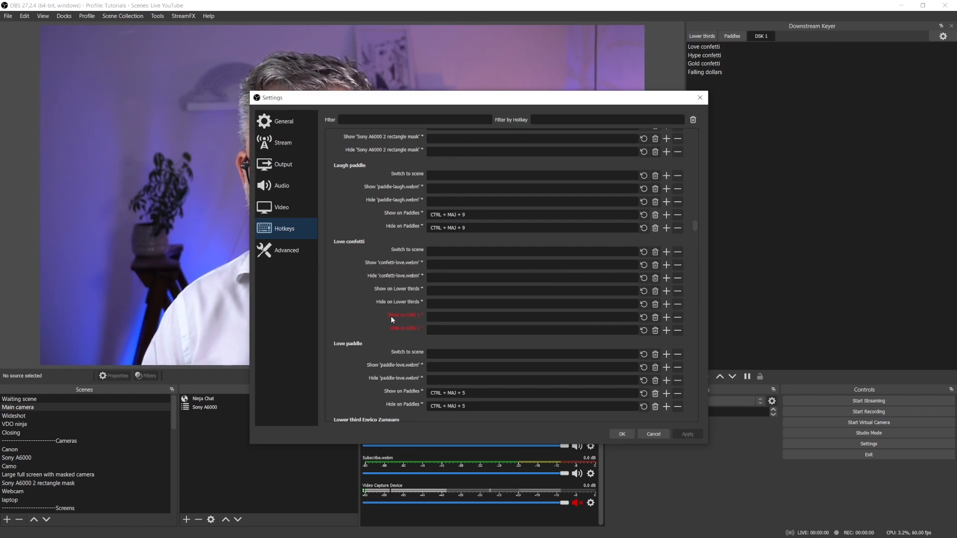
{"action": "mouse_move", "coordinate": [391, 321]}
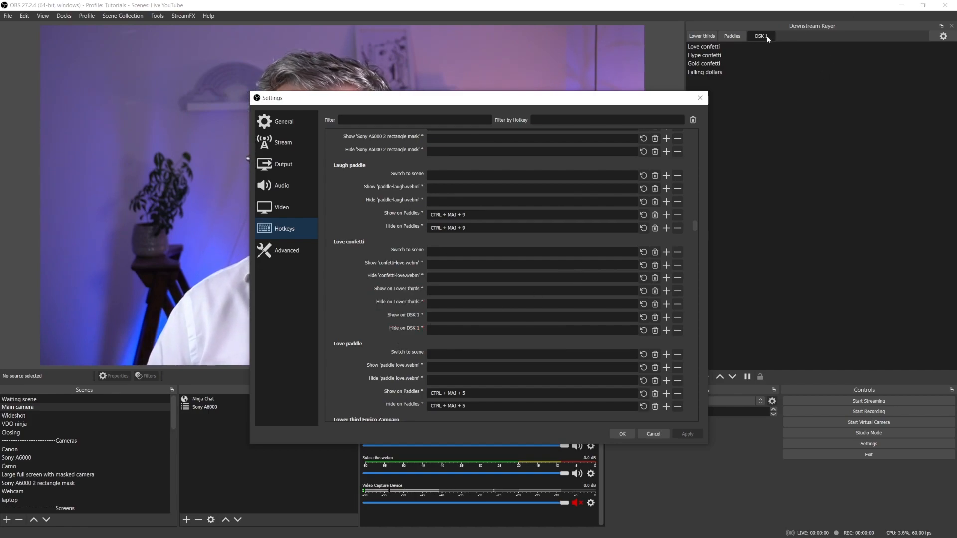
Assign ALT + C to Love confetti and ALT + X to Hype confetti on DSK 1, then save
{"action": "type", "text": "ALT + C"}
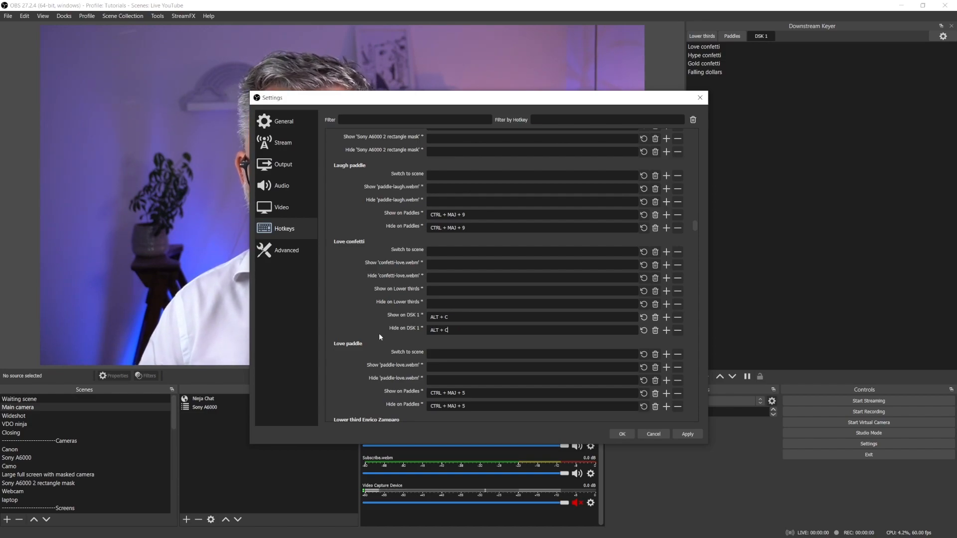
{"action": "scroll", "scroll_direction": "down", "scroll_amount": 3}
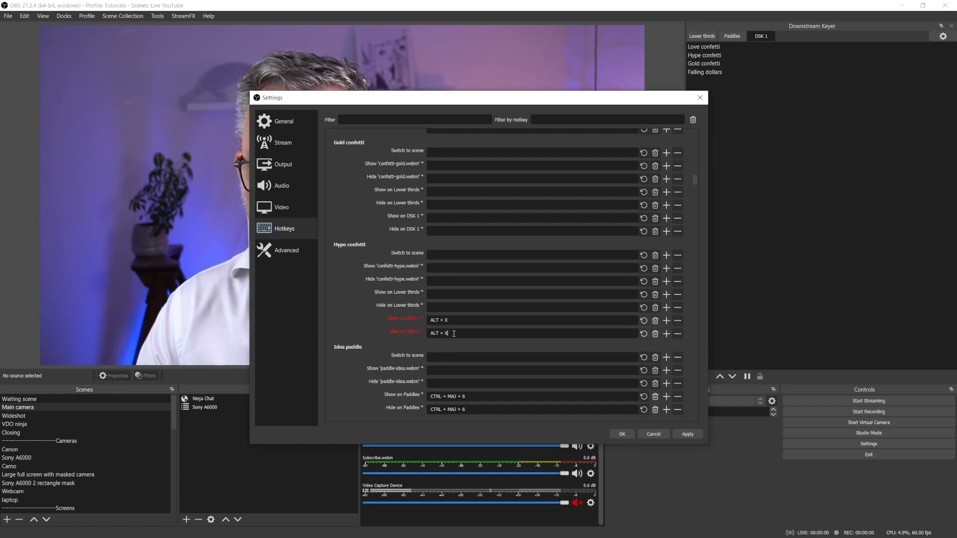
{"action": "left_click", "coordinate": [622, 435]}
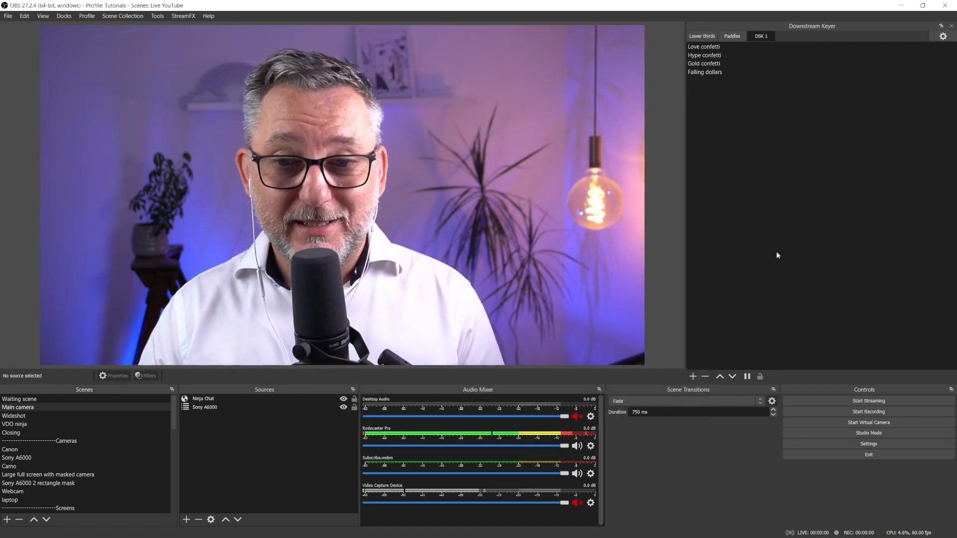
Switch briefly to the VDO ninja scene, then to the Waiting scene with its countdown
{"action": "left_click", "coordinate": [700, 46]}
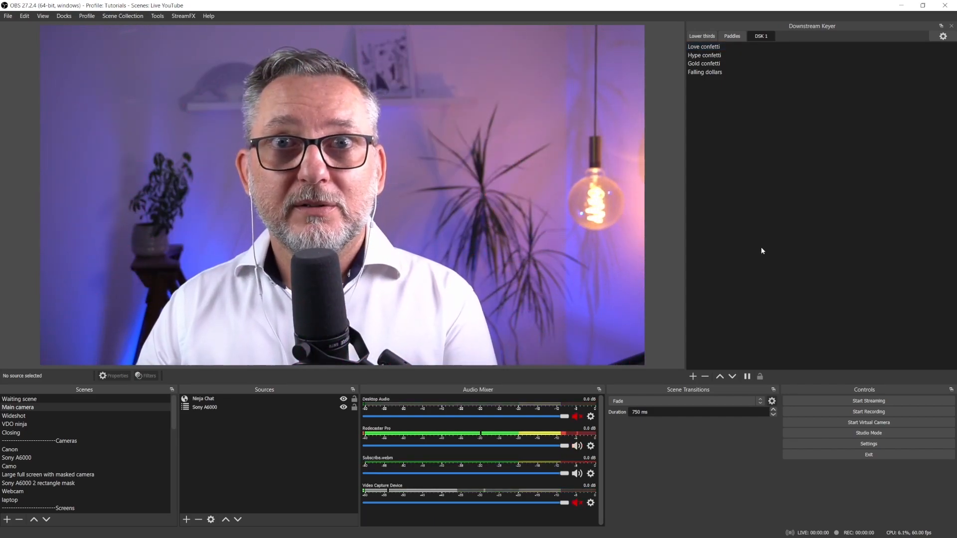
{"action": "left_click", "coordinate": [703, 55]}
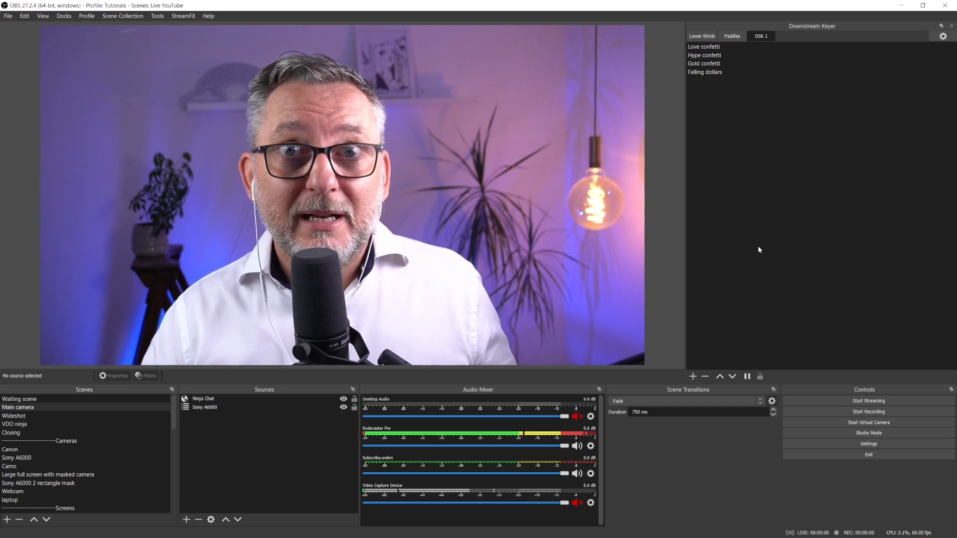
{"action": "left_click", "coordinate": [15, 425]}
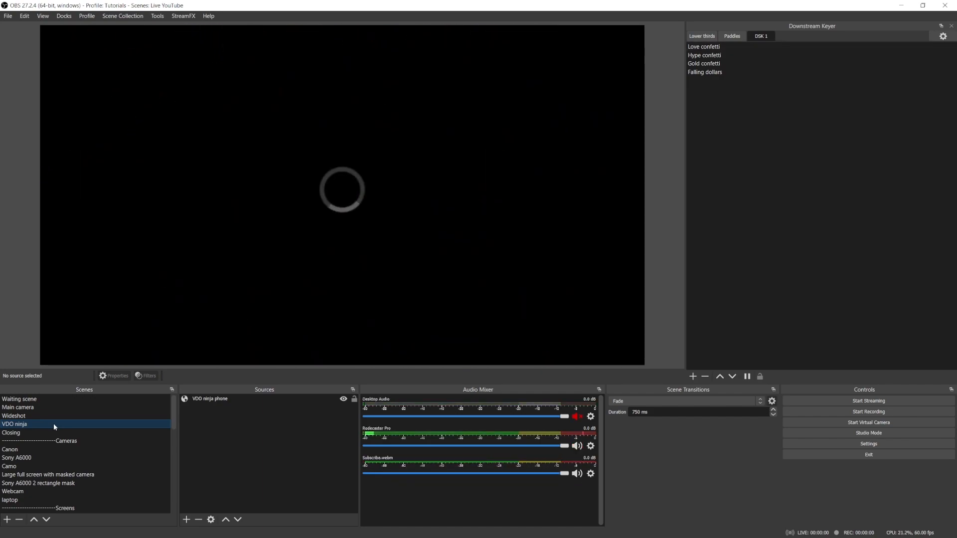
{"action": "left_click", "coordinate": [16, 399]}
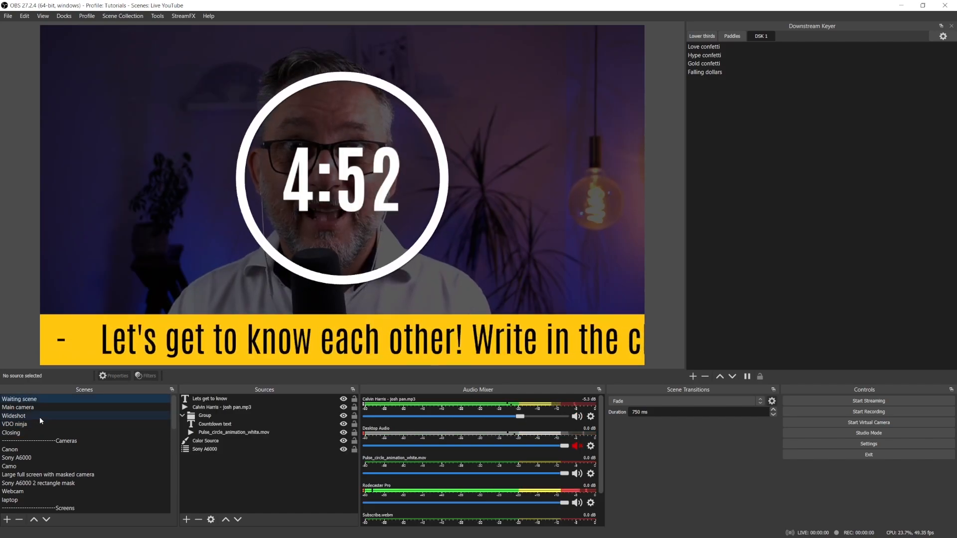